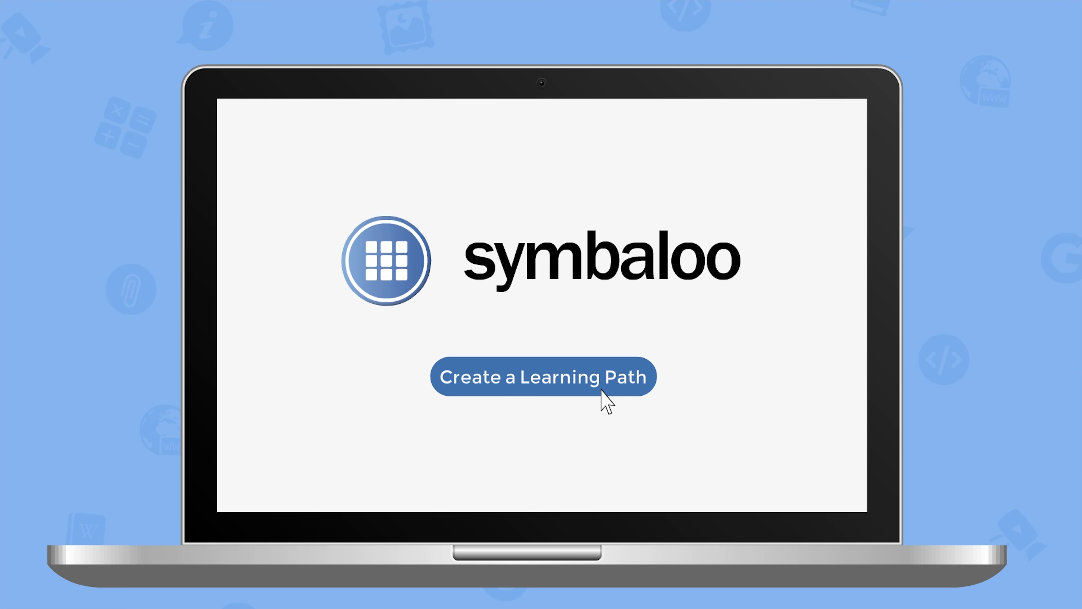
Create a new learning path and reach its quiz tile asking what the Greek verb Symbaloo means.
click(526, 376)
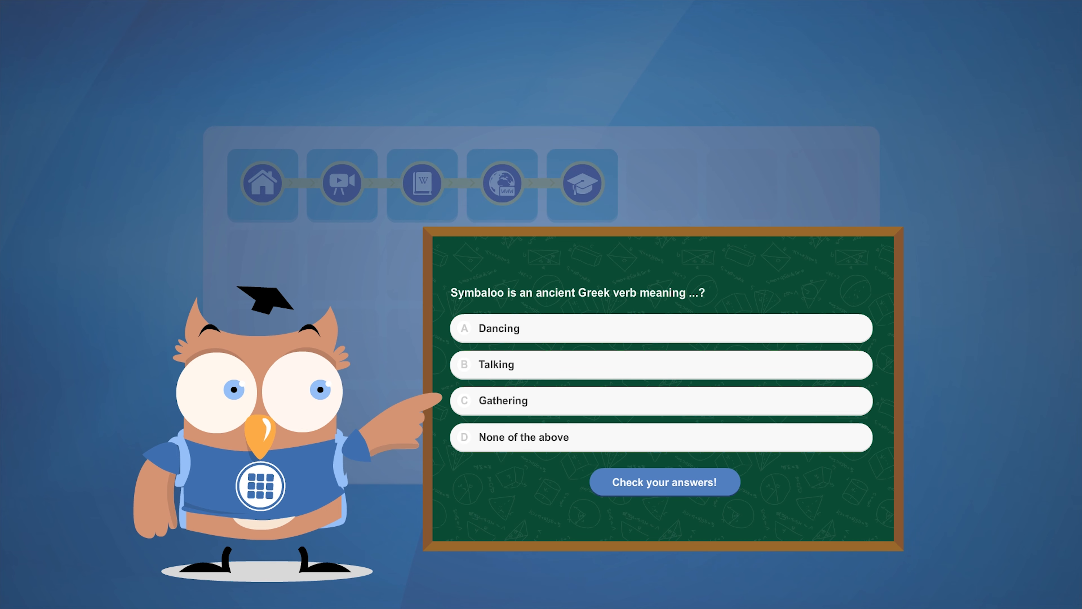